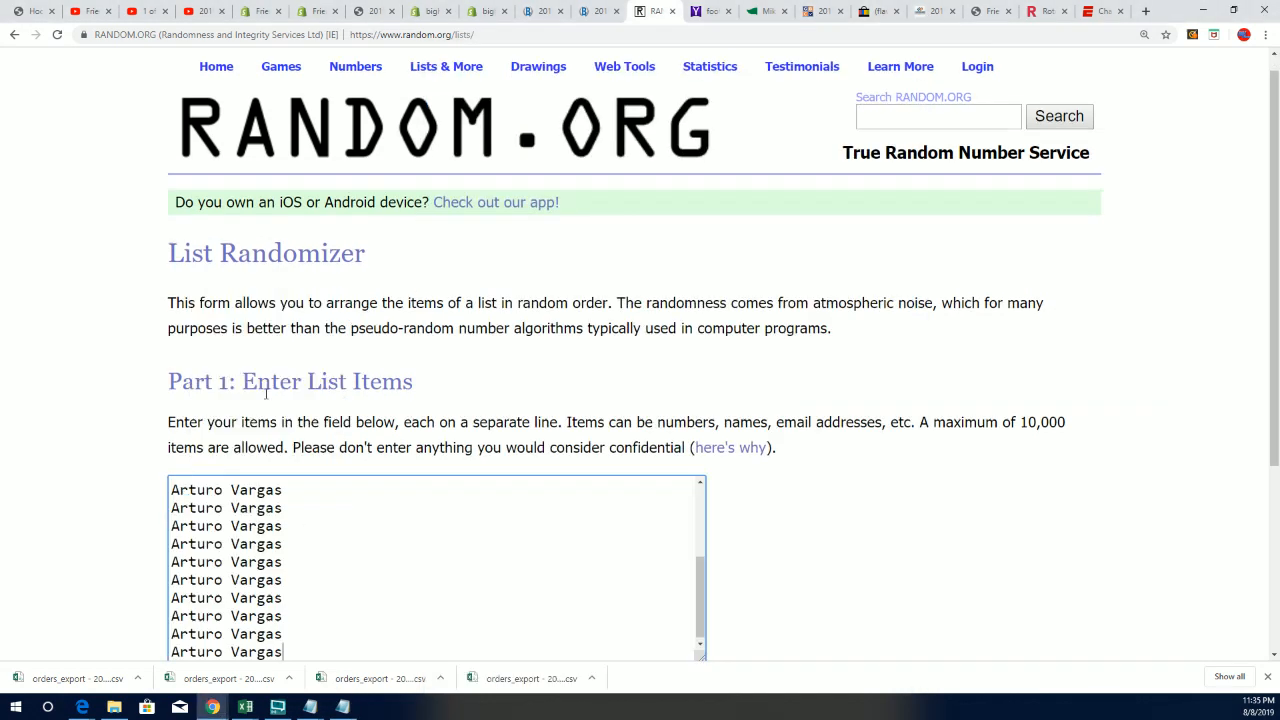
# Step: Randomize the 19-entry entrant list seven times to get a final random order
pyautogui.scroll(-3)
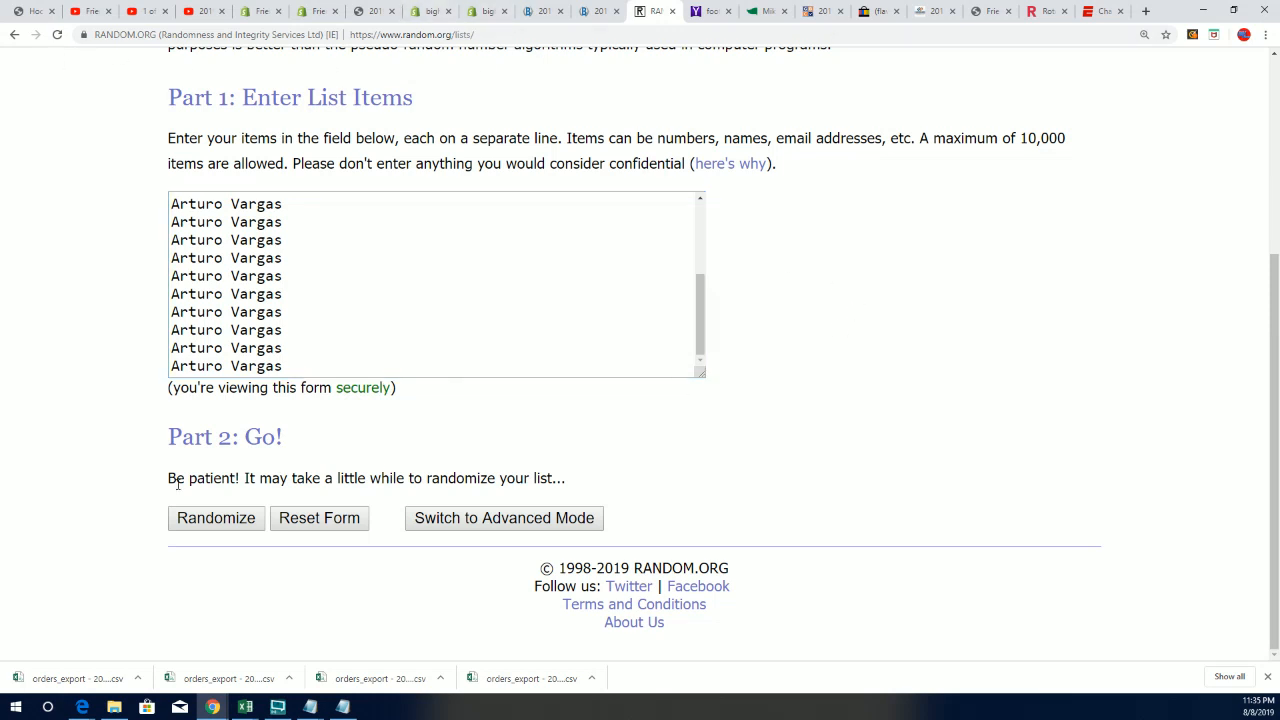
pyautogui.moveTo(160, 292)
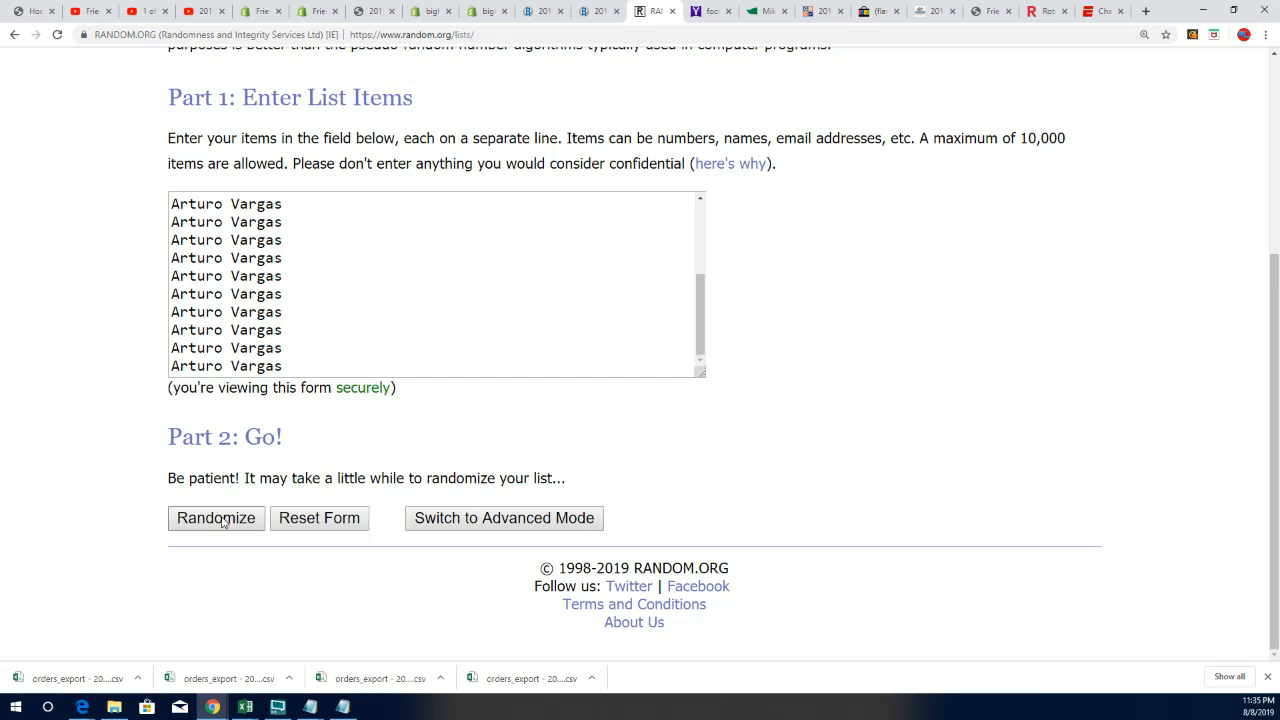
pyautogui.click(216, 518)
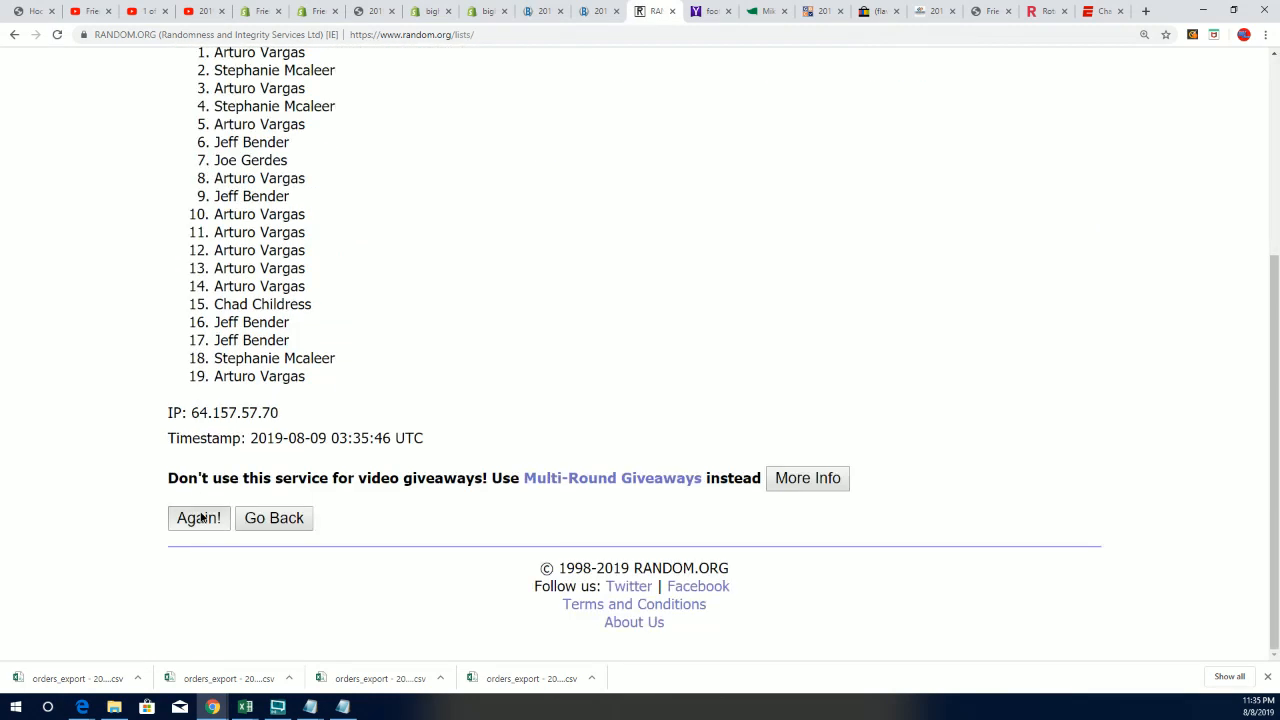
pyautogui.click(198, 518)
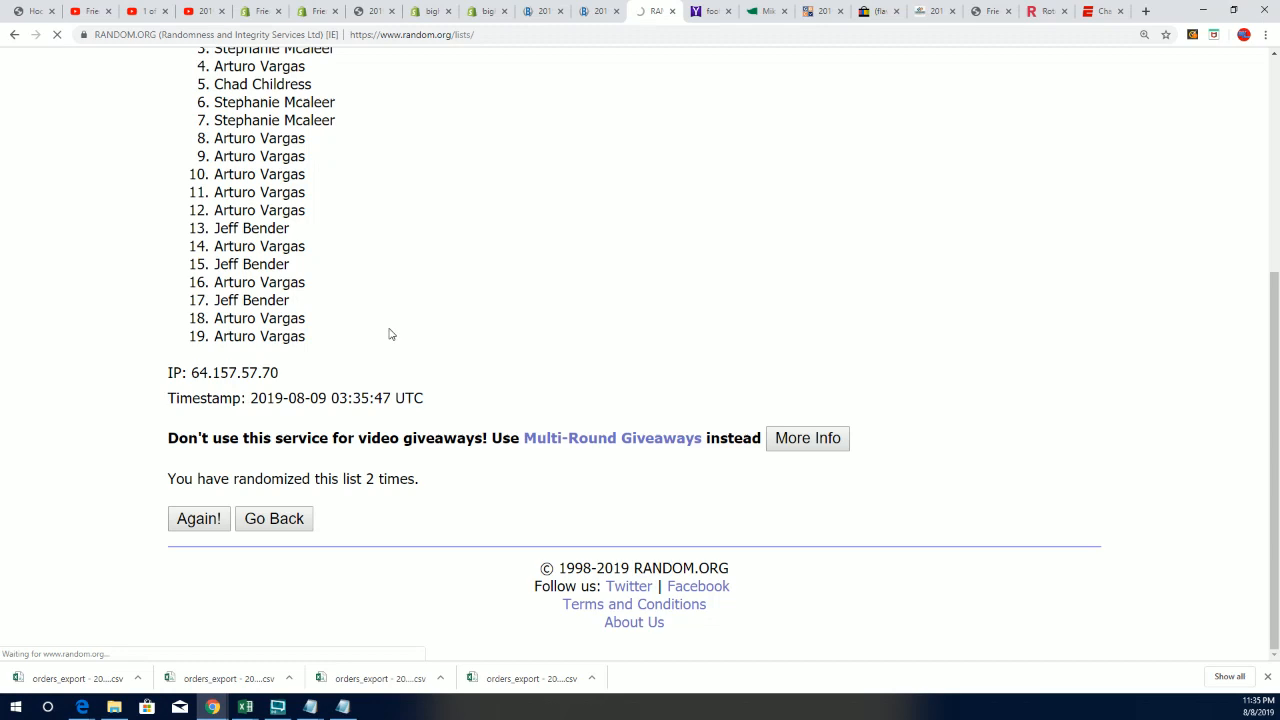
pyautogui.click(198, 518)
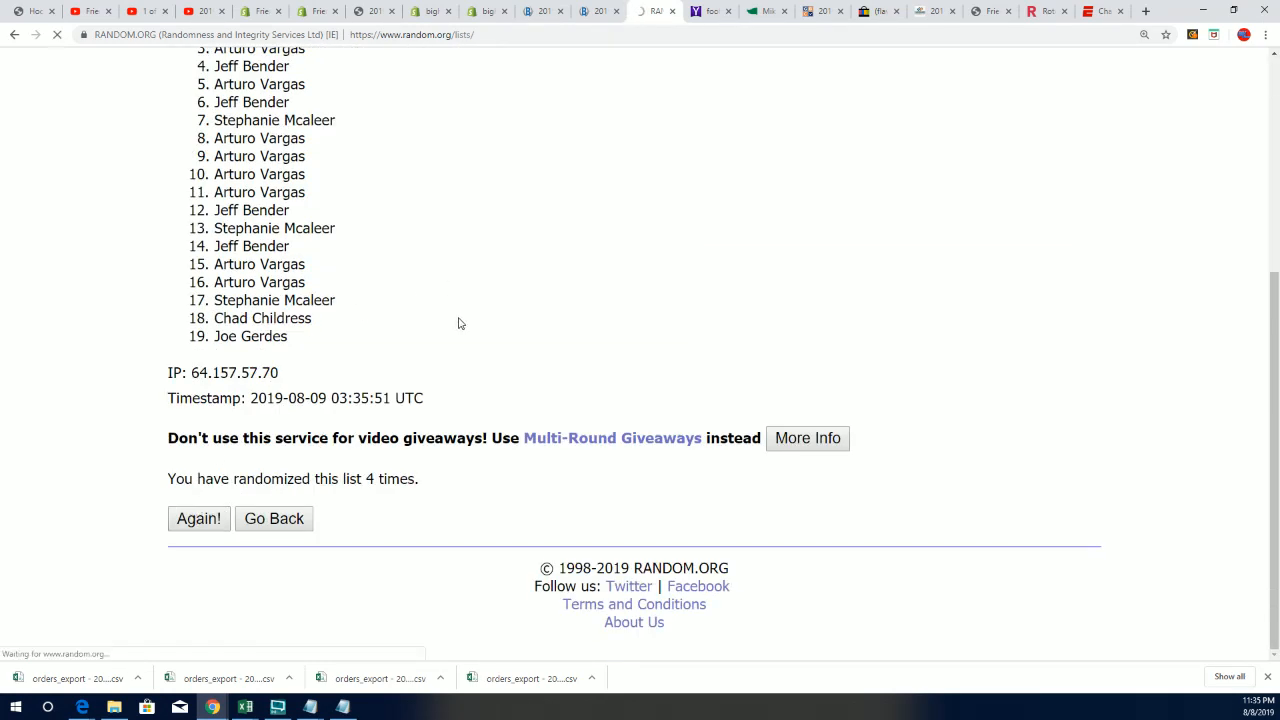
pyautogui.click(198, 518)
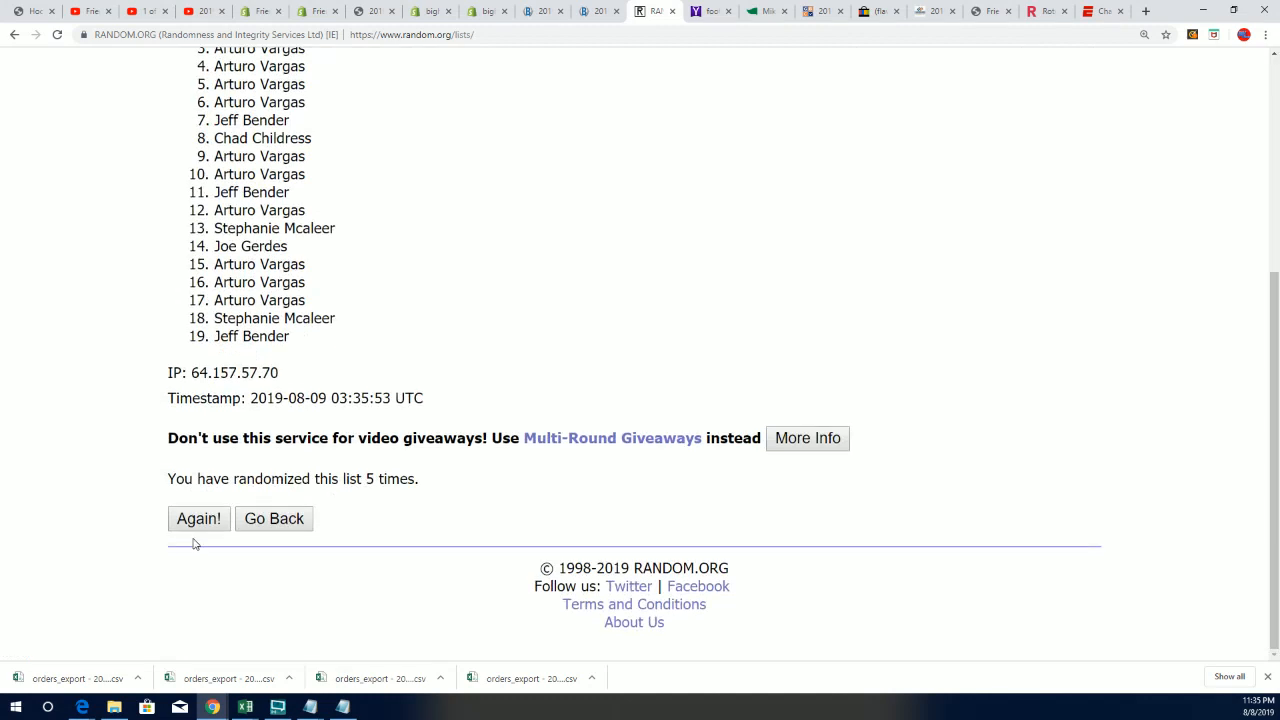
pyautogui.click(198, 518)
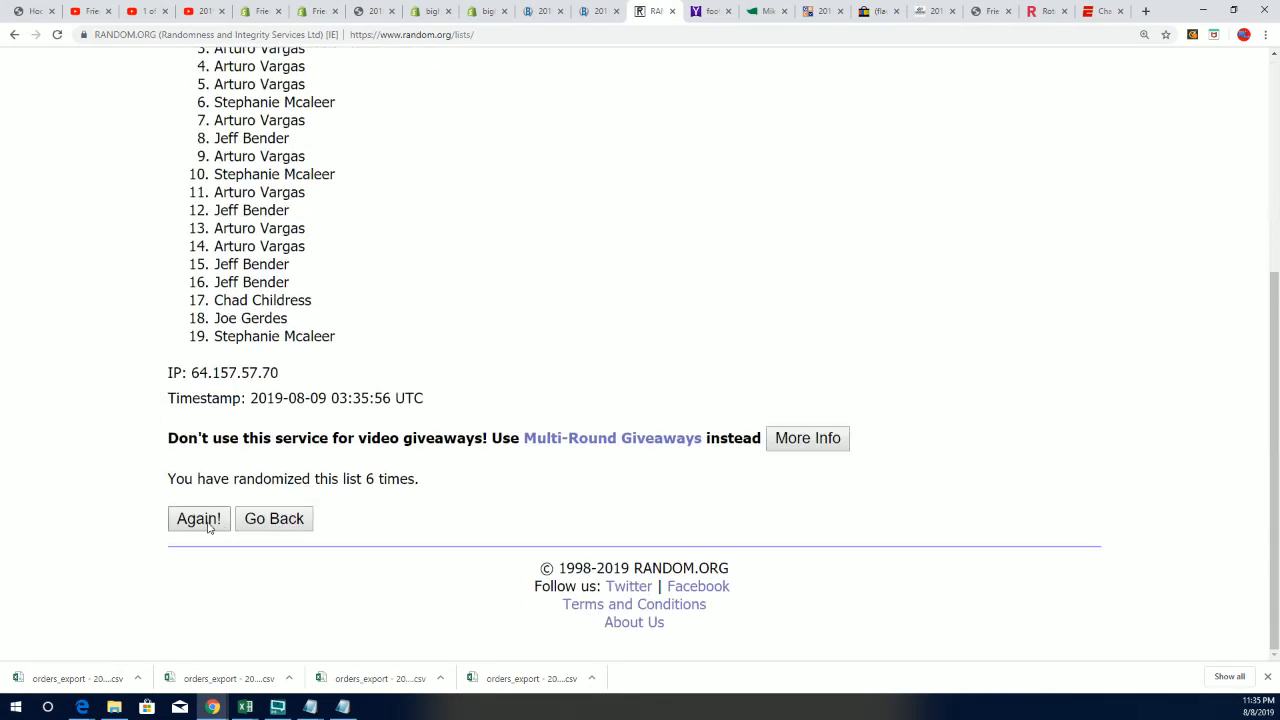
pyautogui.click(198, 518)
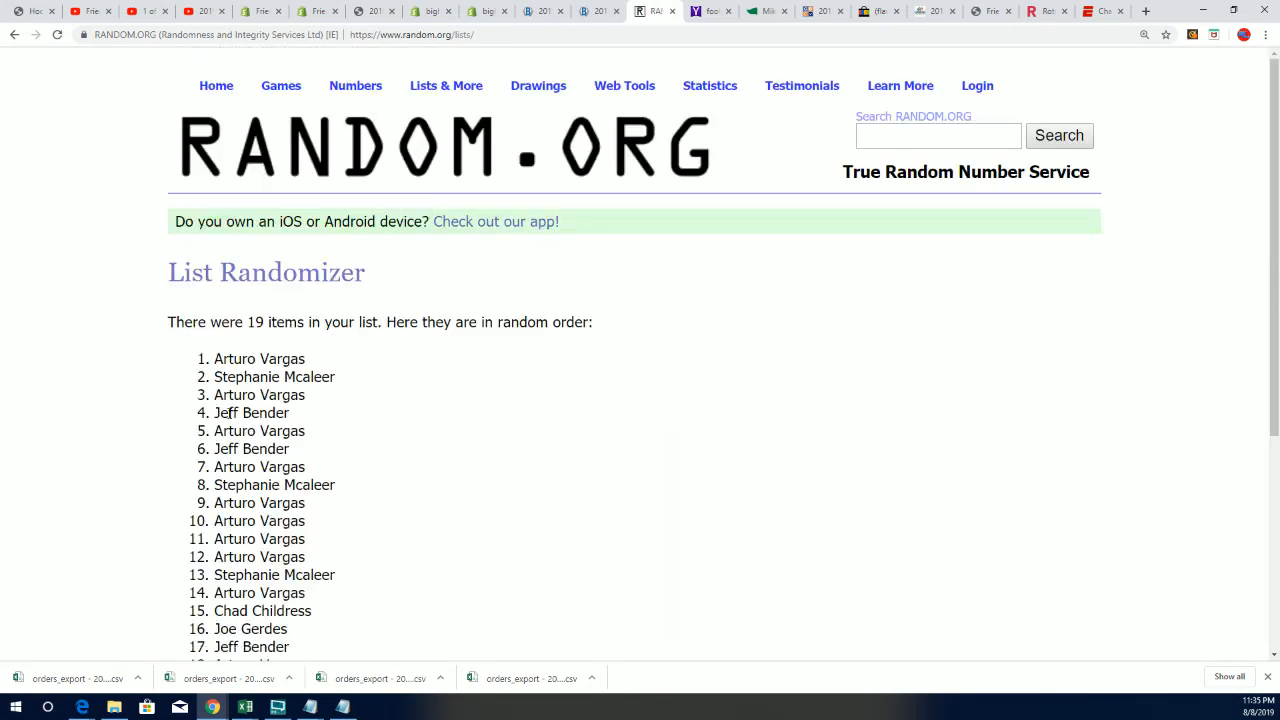
pyautogui.doubleClick(260, 358)
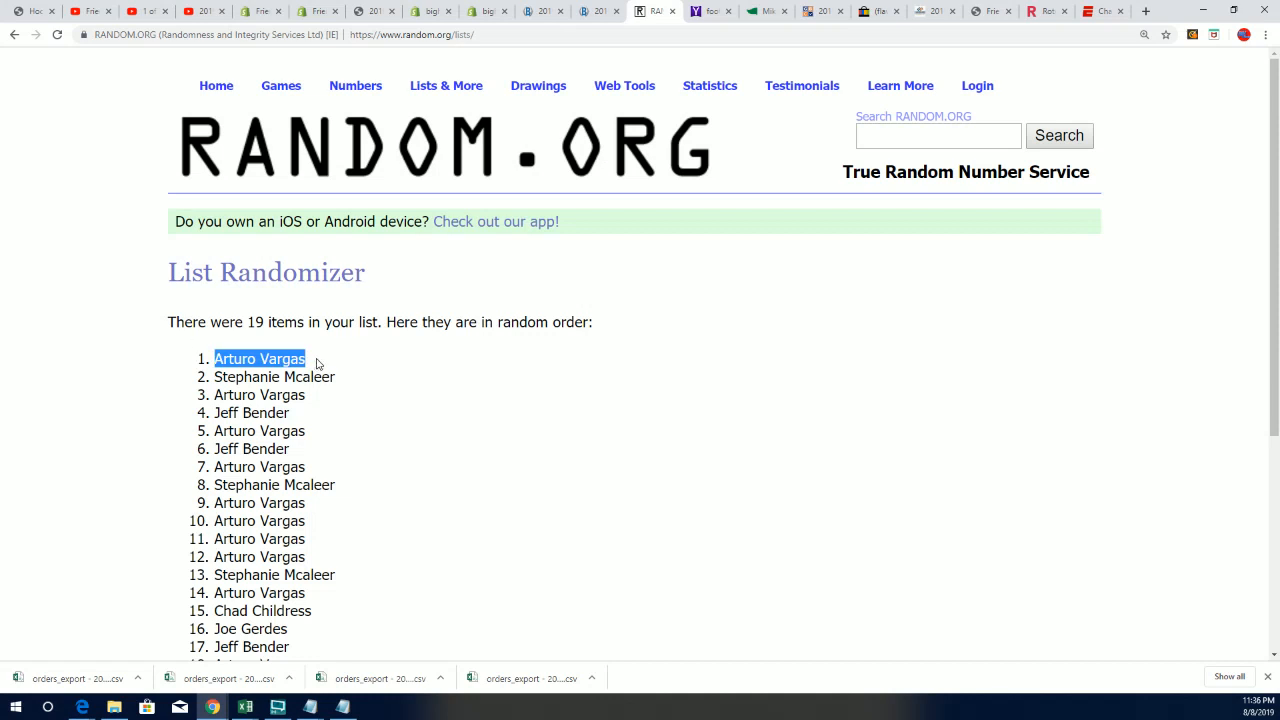